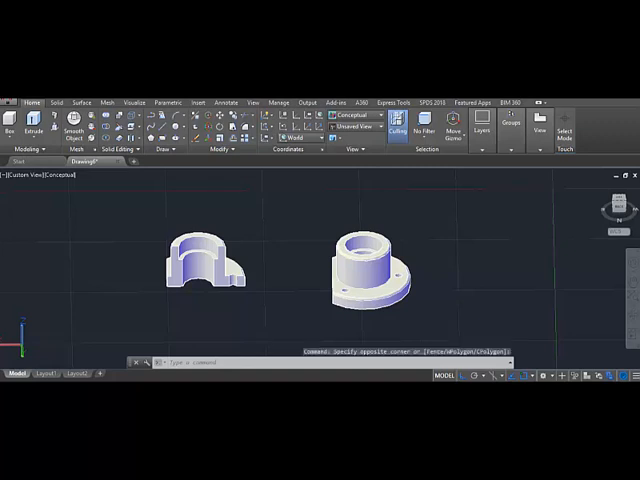
mouse_move(249, 312)
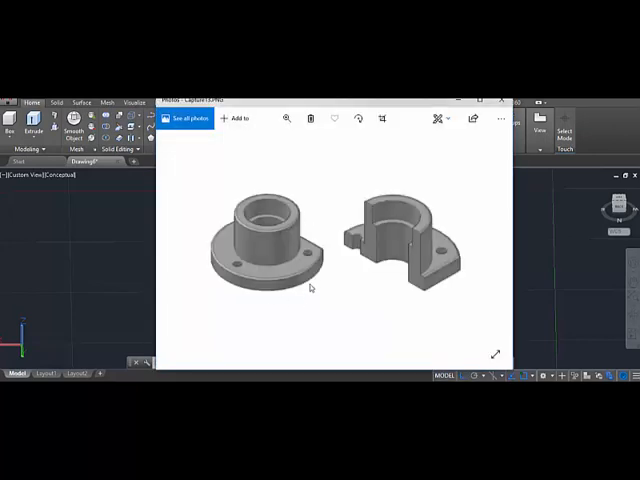
mouse_move(390, 203)
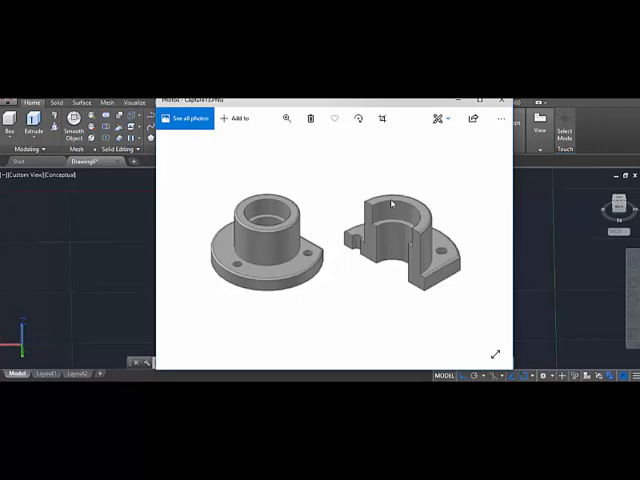
- Bring up Capture11.PNG showing the 6 × 3.5 L-profile with 2.5 × 2 notch and axis
left_click(502, 118)
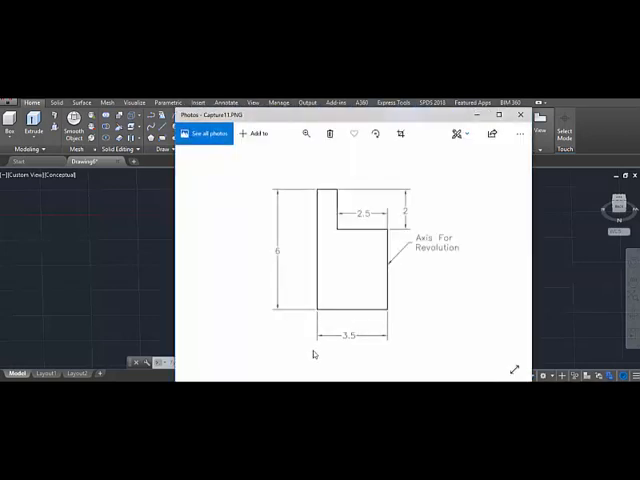
mouse_move(278, 290)
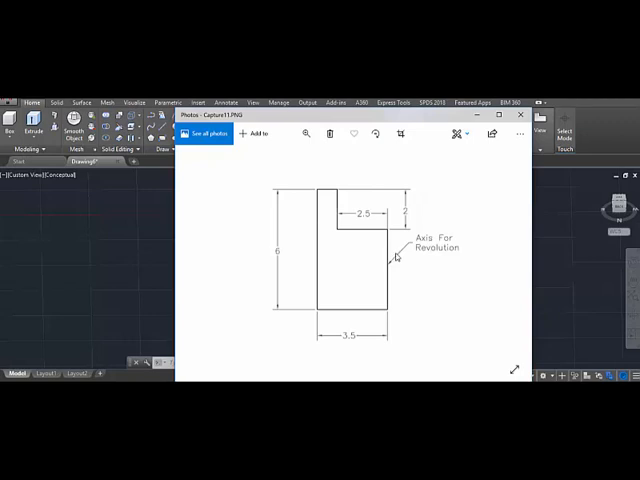
mouse_move(369, 261)
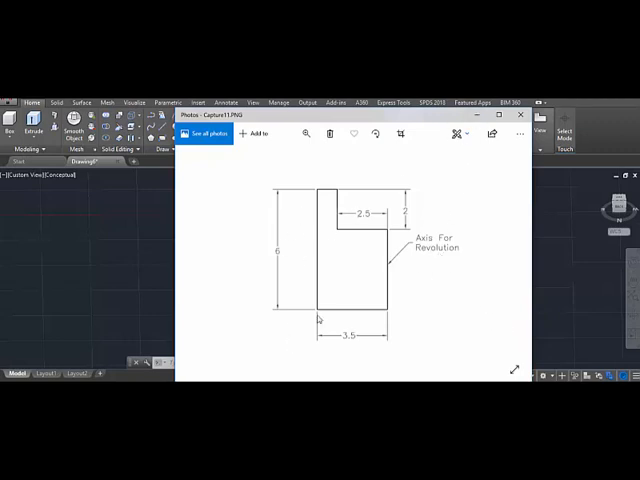
mouse_move(347, 189)
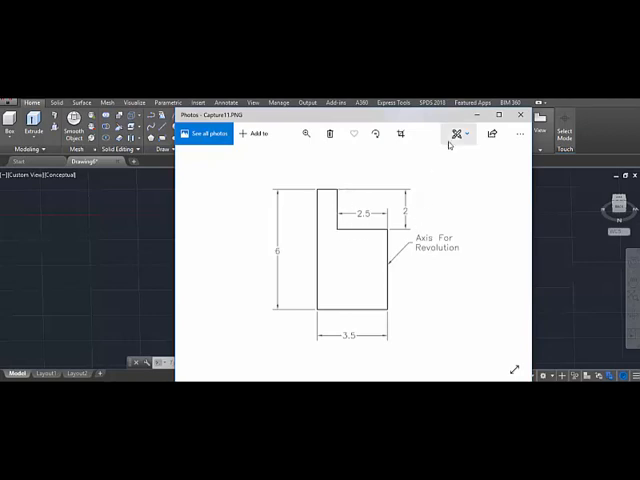
left_click(521, 115)
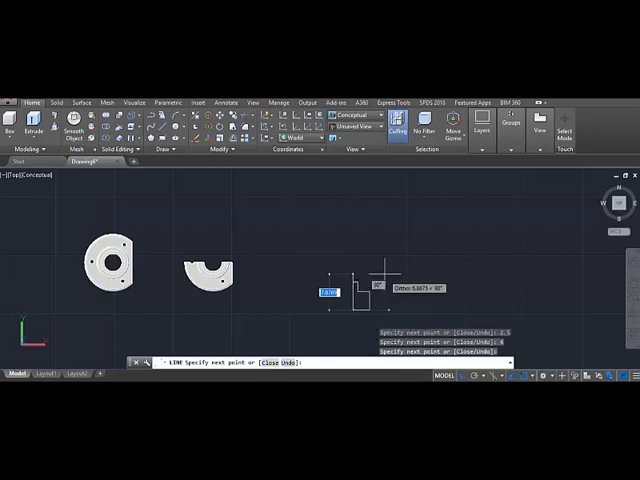
- Finish the L-profile line sequence with segments 6, 3.5, 4, 2.5 and 2
key("Escape")
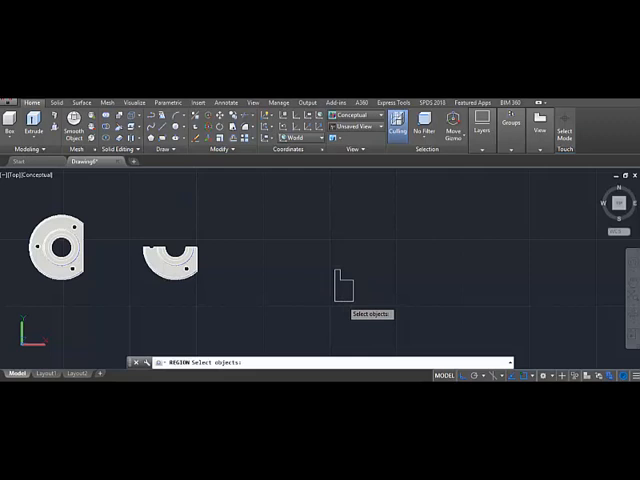
- Select the profile lines so REGION joins them into one region
left_click(340, 290)
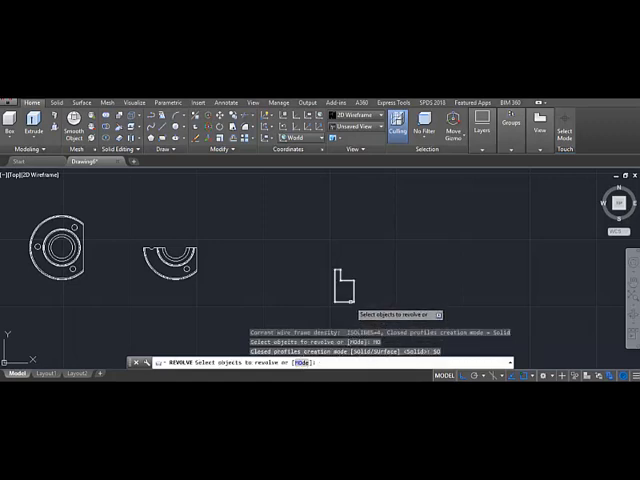
- Select the region to revolve 180° about its right edge into a half solid
left_click(340, 290)
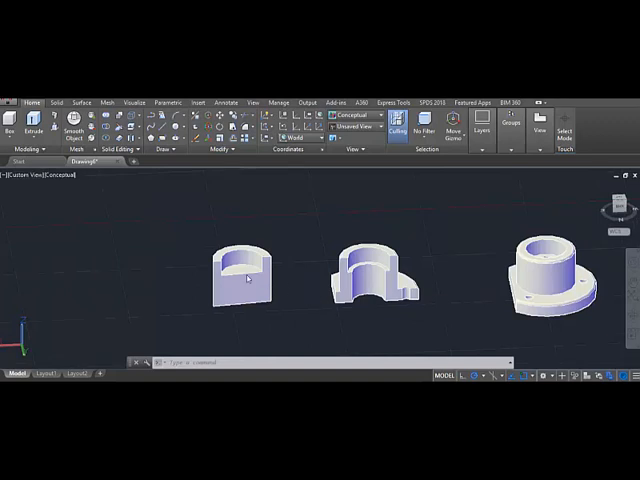
mouse_move(350, 333)
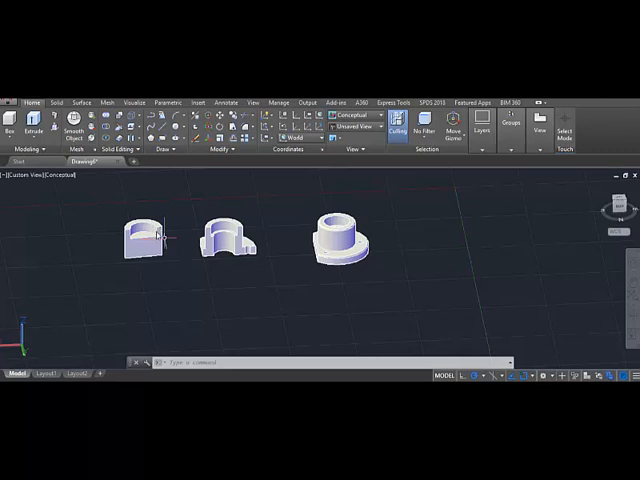
mouse_move(168, 241)
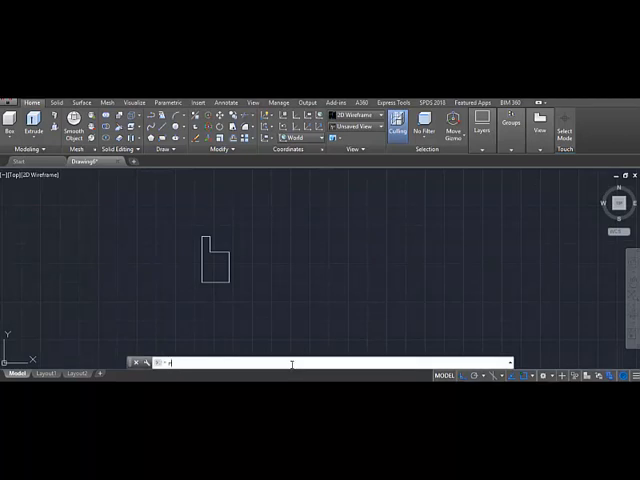
- Start REVOLVE to sweep the profile a full 360° about the axis edge
type("REVOLVE")
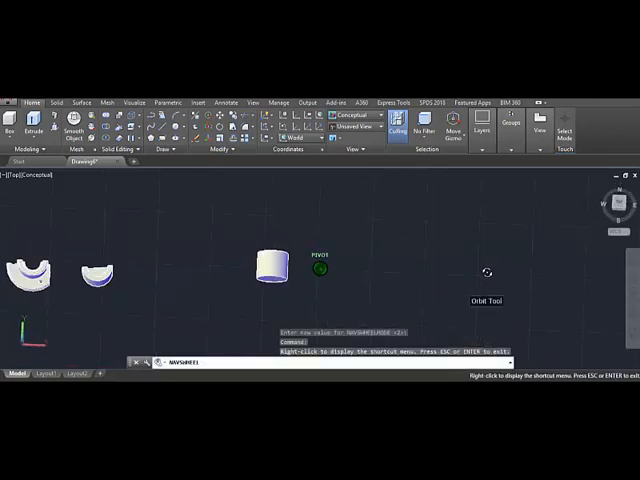
- Orbit with the SteeringWheel to see the revolved solid and flange halves in 3D
left_click(487, 273)
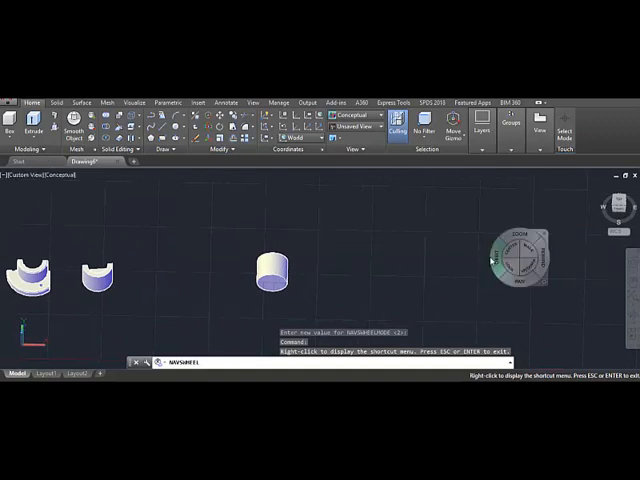